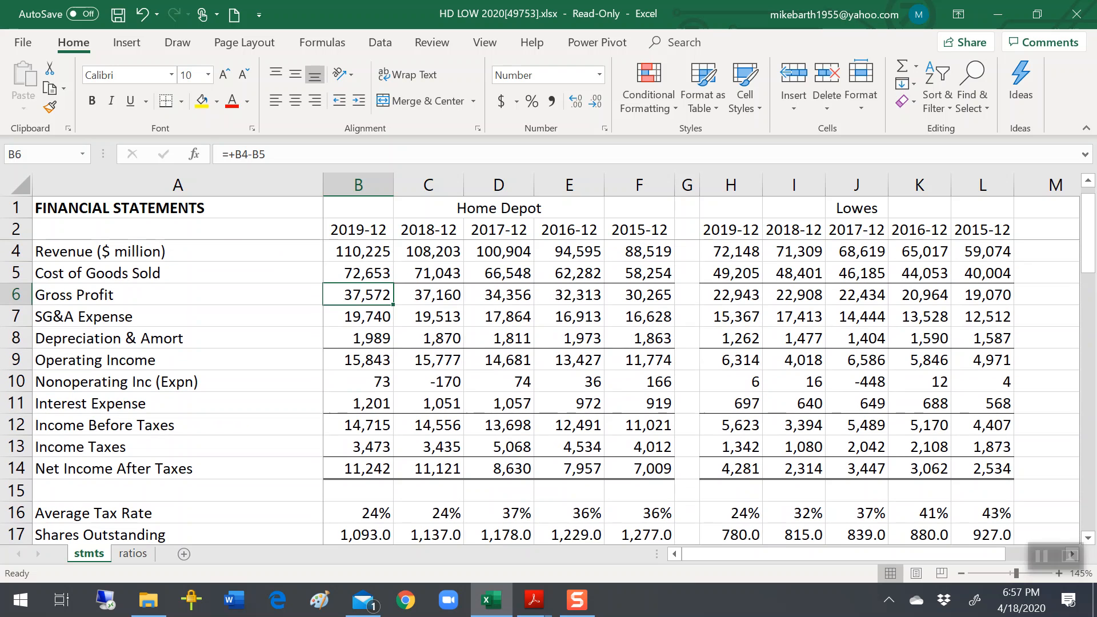
Step: Inspect Home Depot's 2019 earnings per share, net income and shares outstanding formulas
click(358, 360)
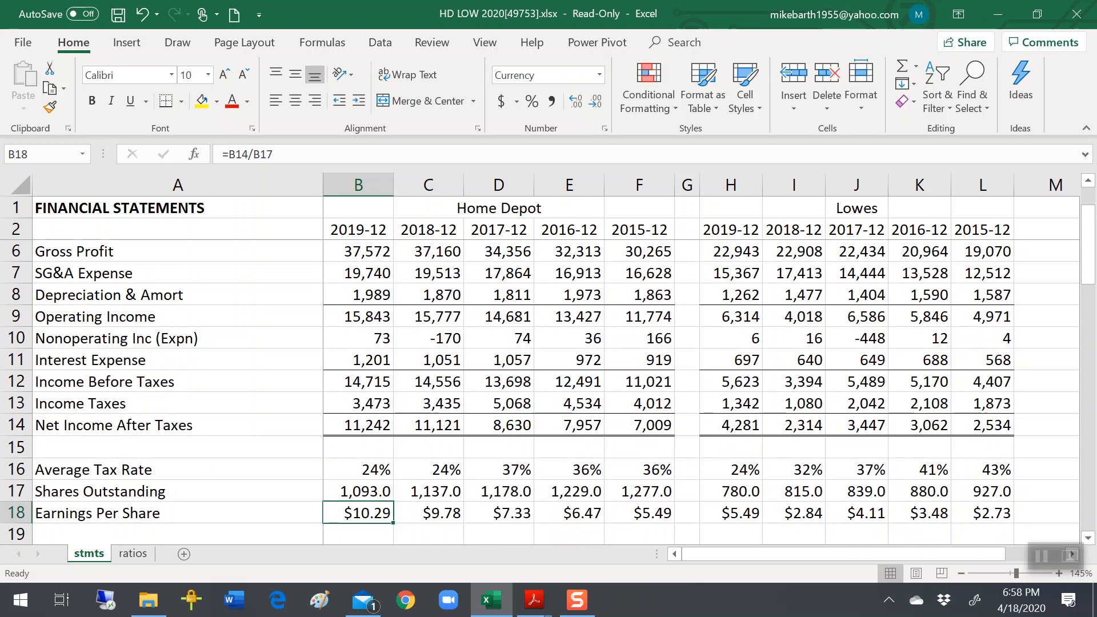
click(357, 448)
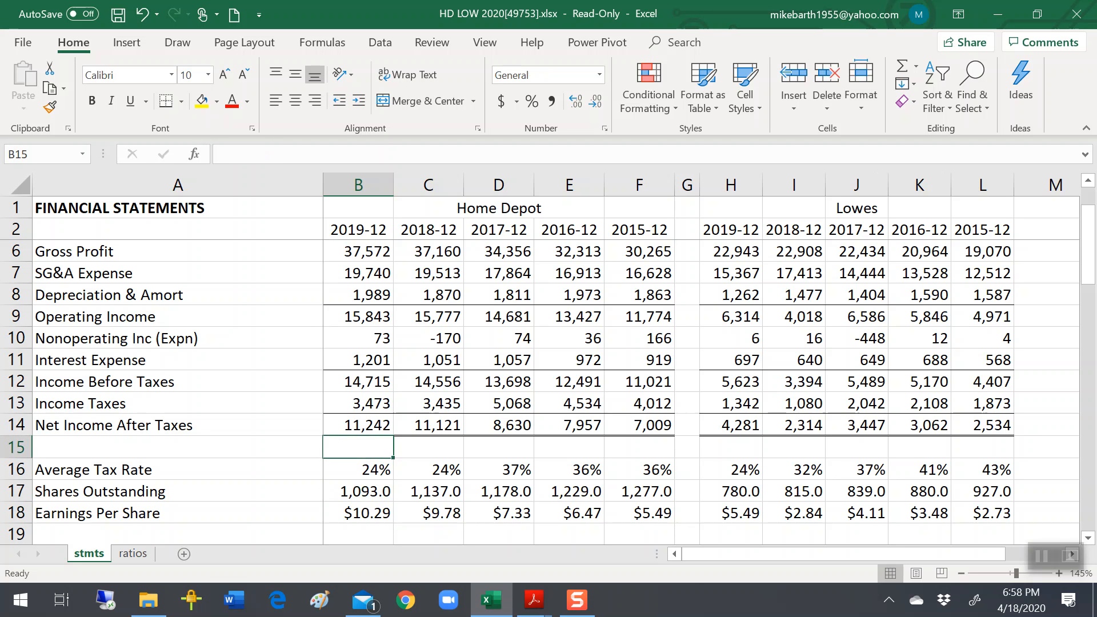
click(358, 425)
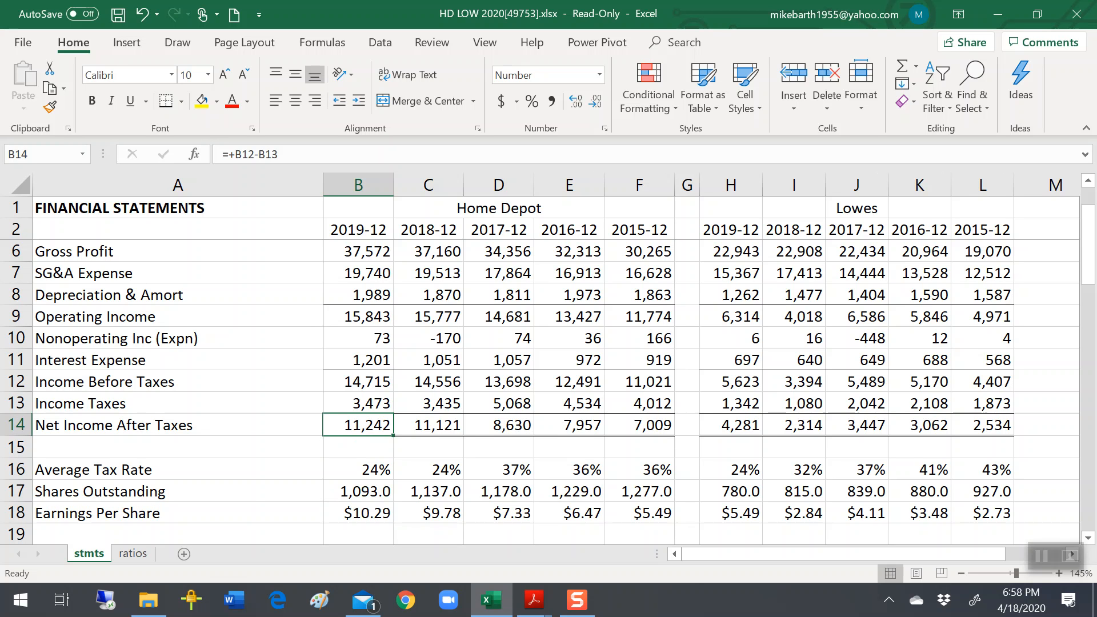
click(358, 447)
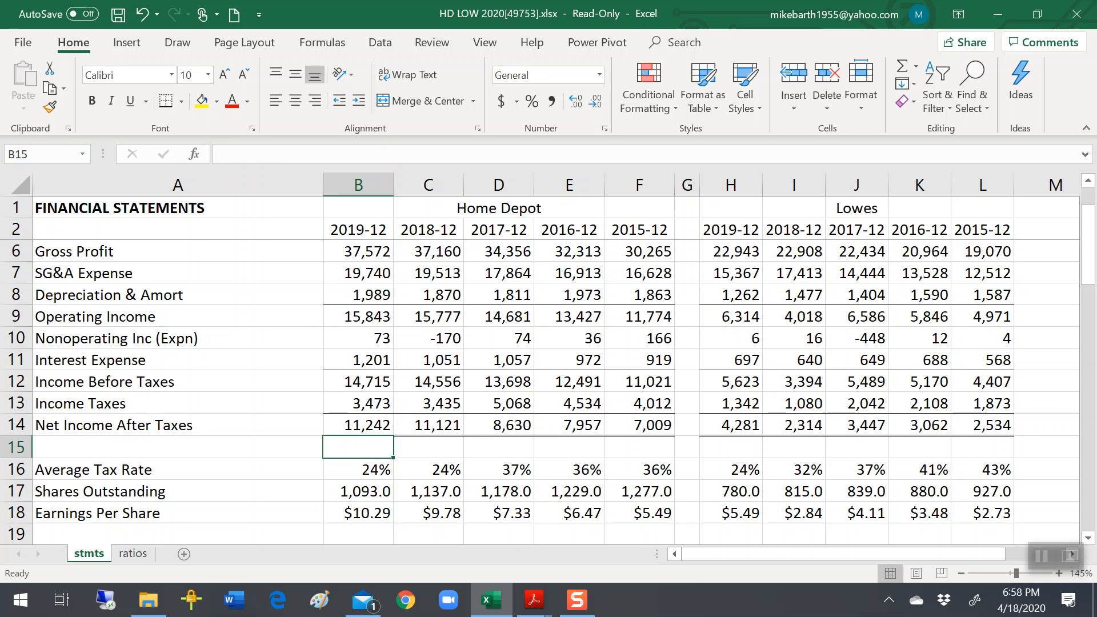
click(358, 492)
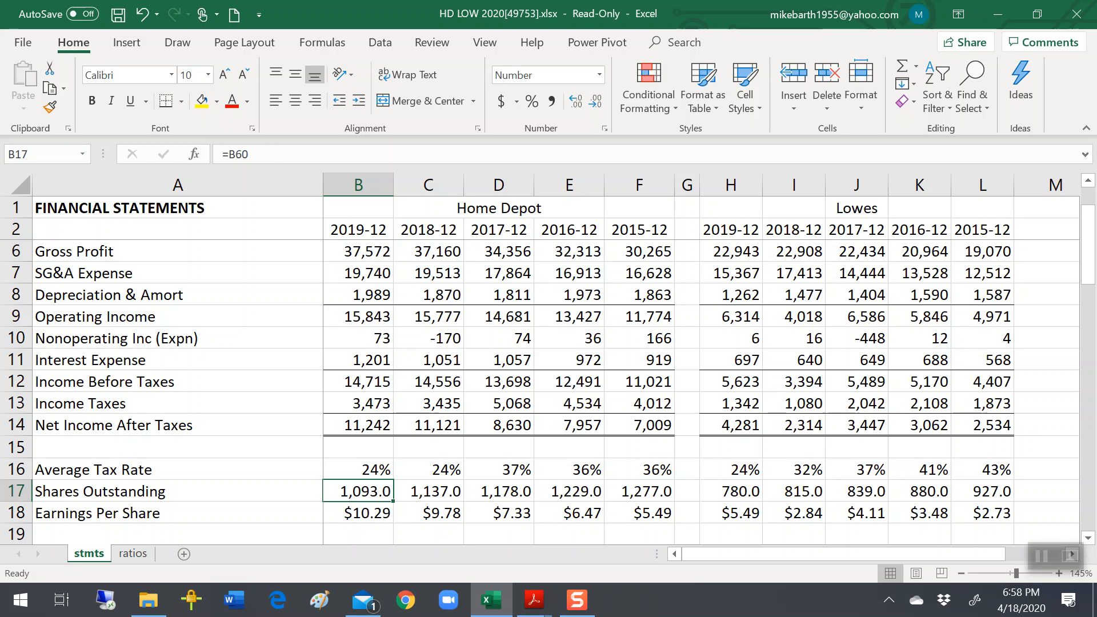
Step: Compare Home Depot's shares outstanding across the 2015 to 2019 columns
click(359, 425)
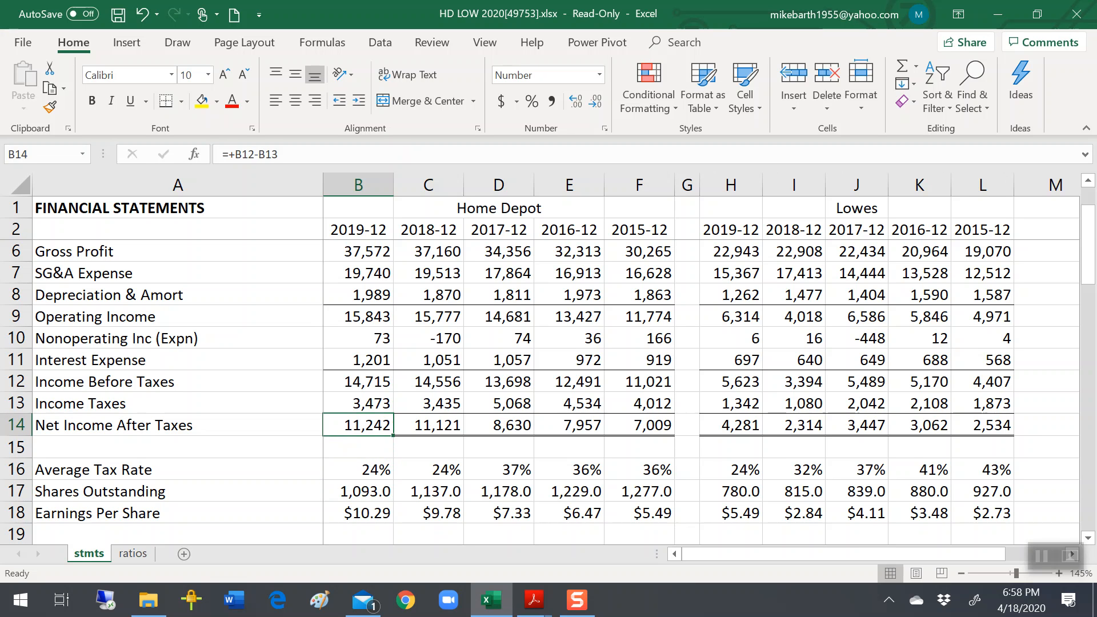
click(358, 491)
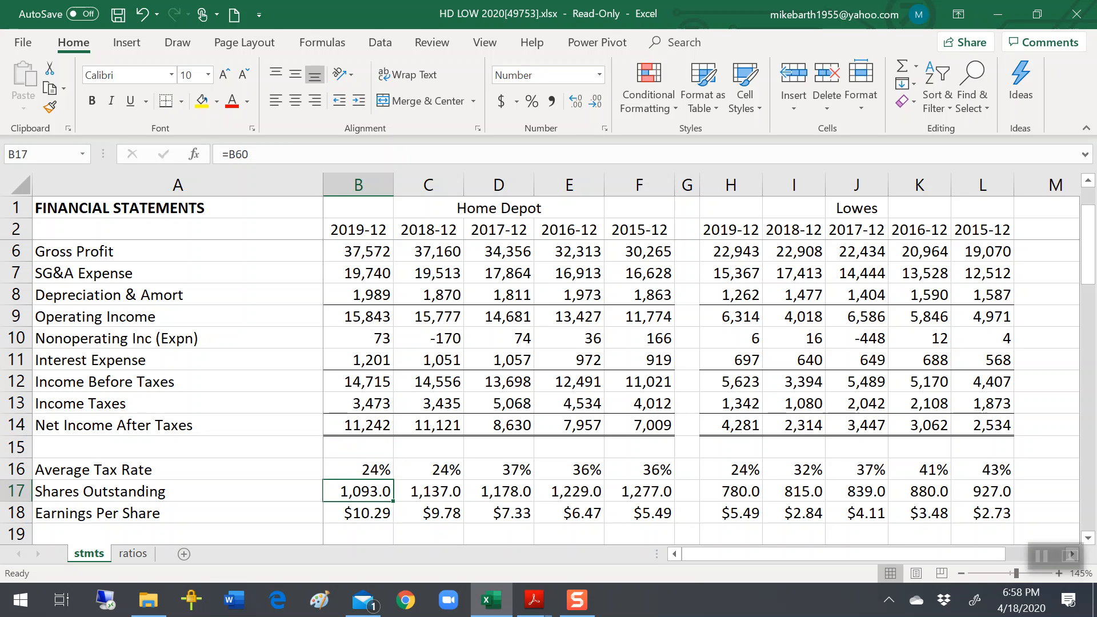
click(358, 513)
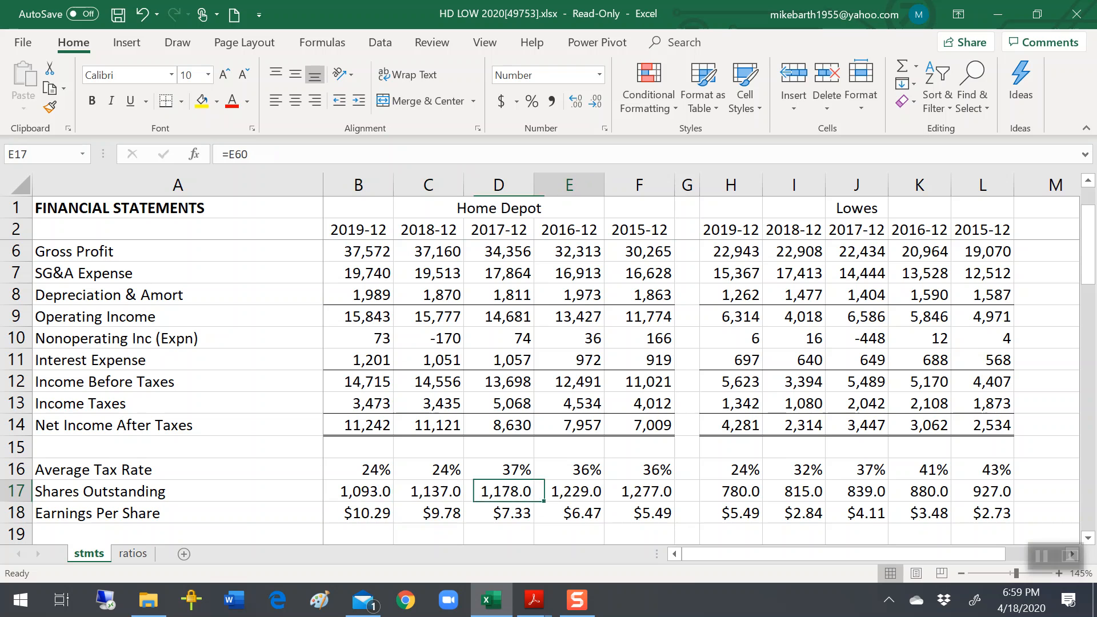
click(645, 492)
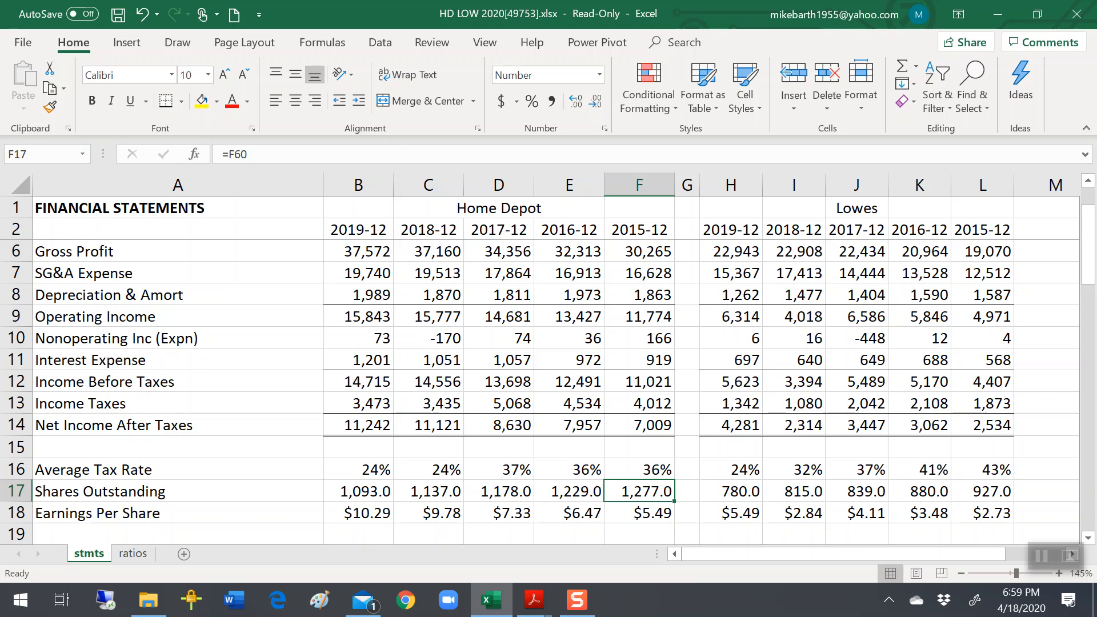
click(577, 491)
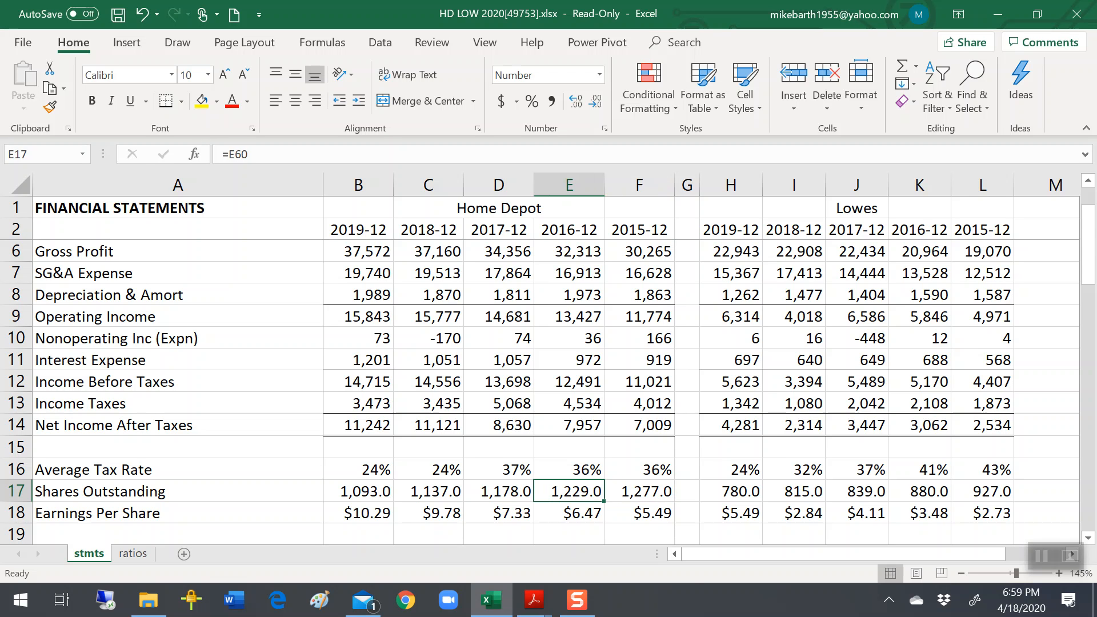
click(506, 491)
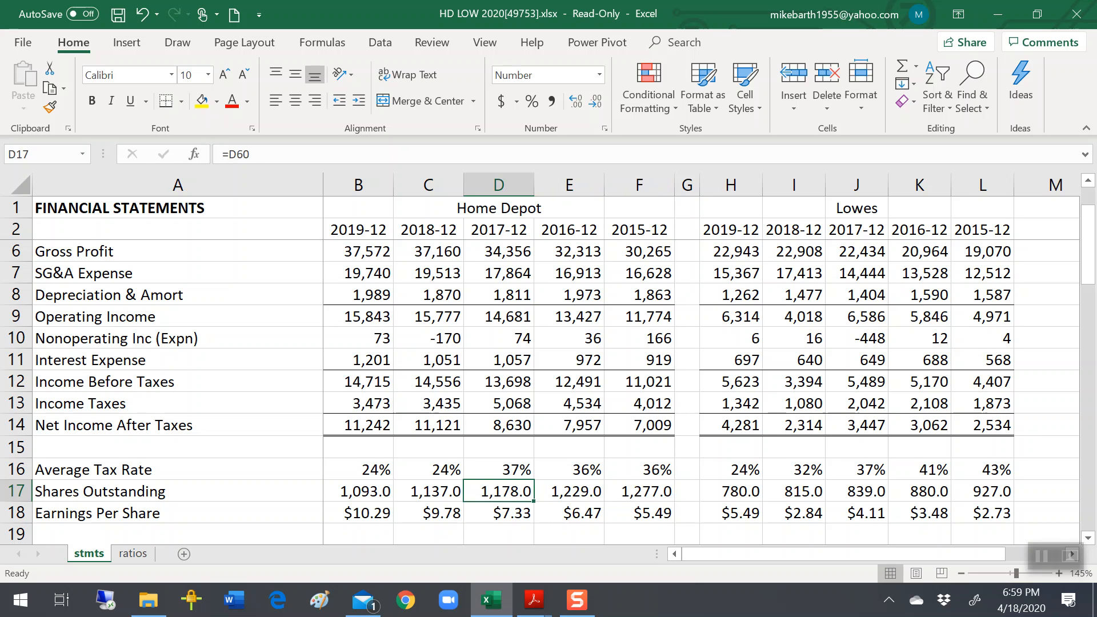
click(360, 492)
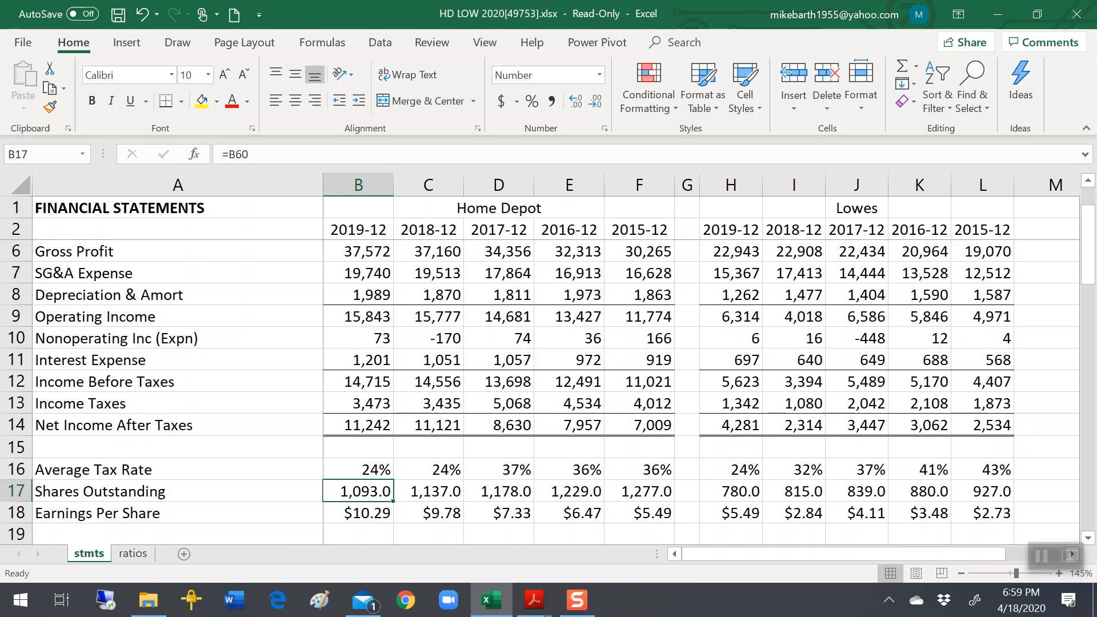
Step: Try filling Home Depot's shares with the 2015 count, then revert to the original values
click(366, 513)
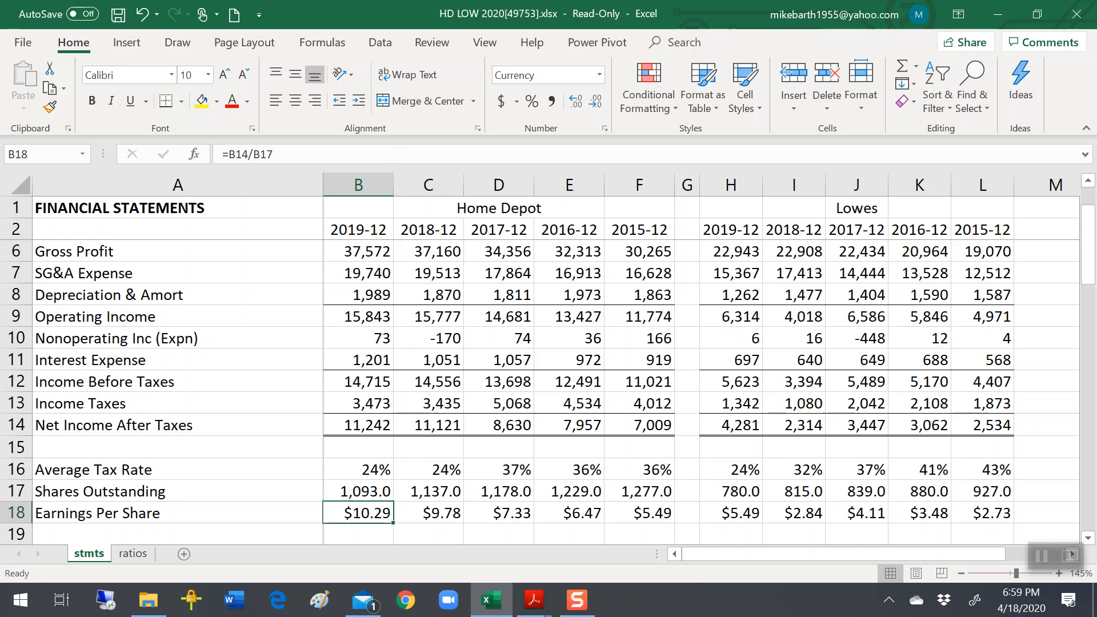
click(650, 513)
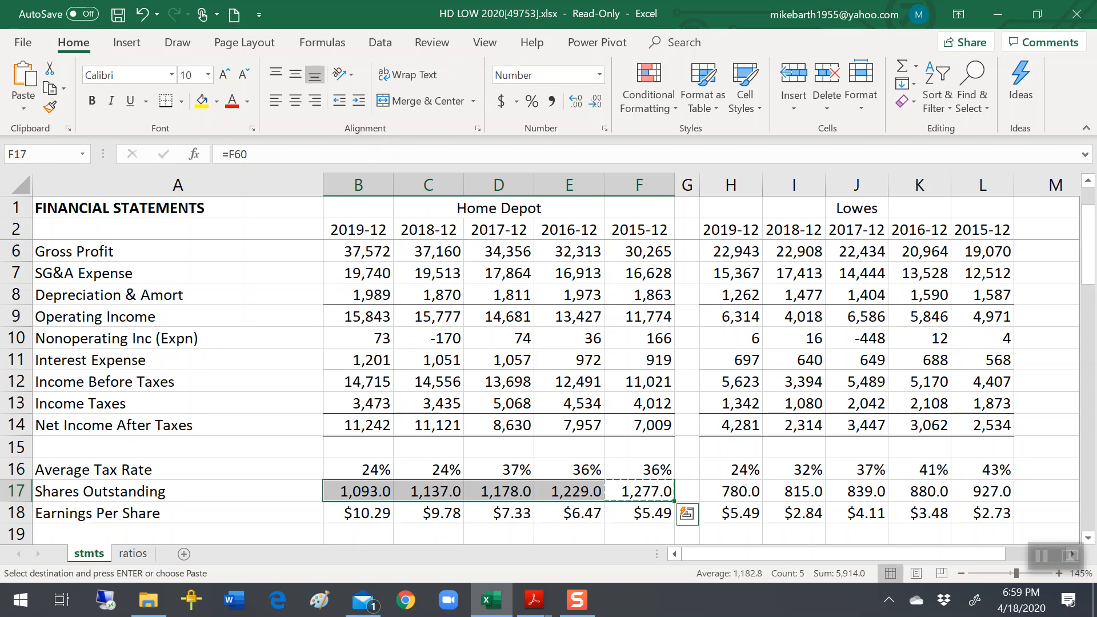
click(508, 513)
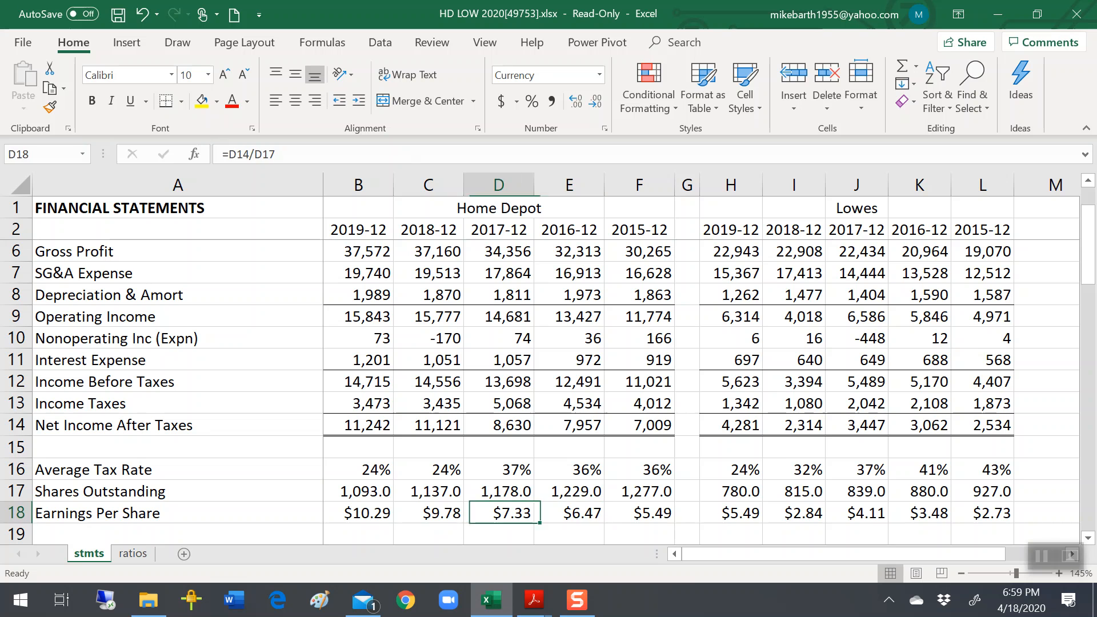
click(359, 492)
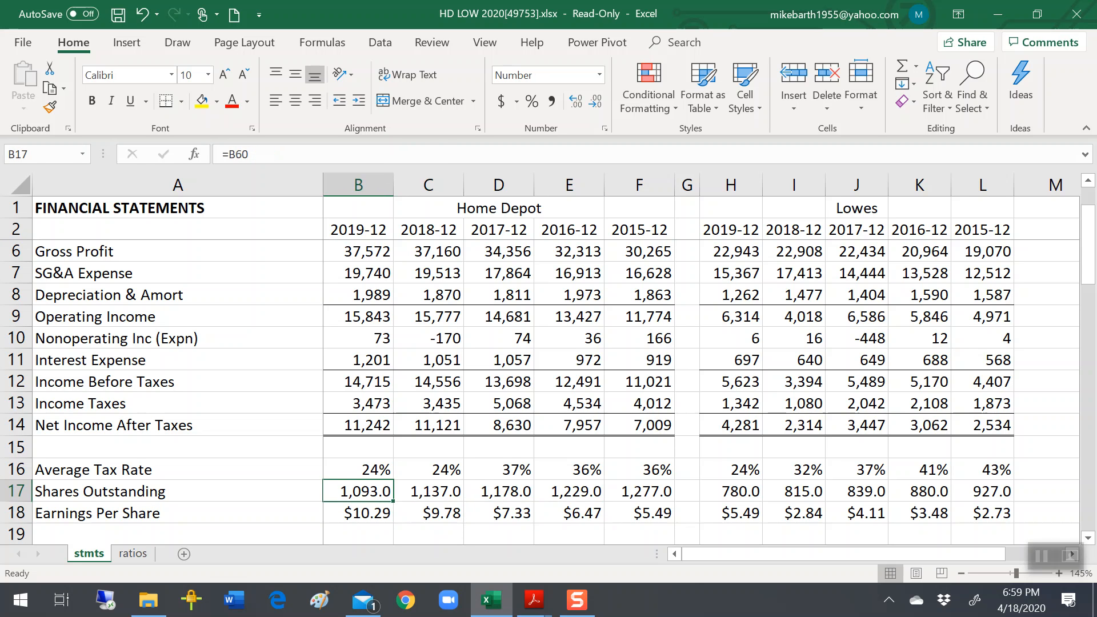
click(646, 492)
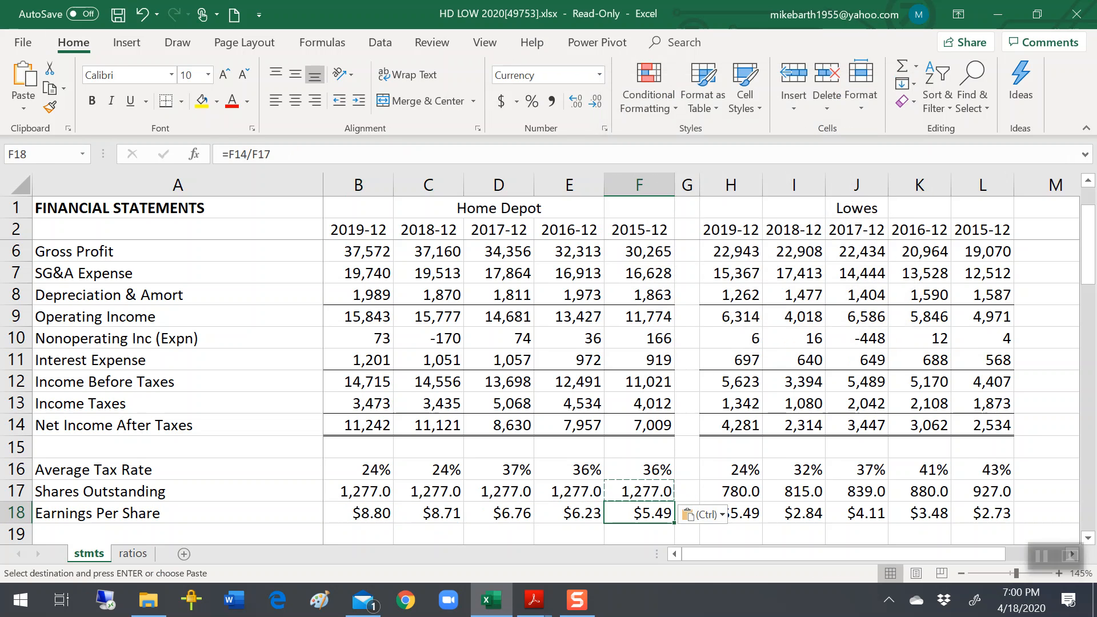
click(358, 512)
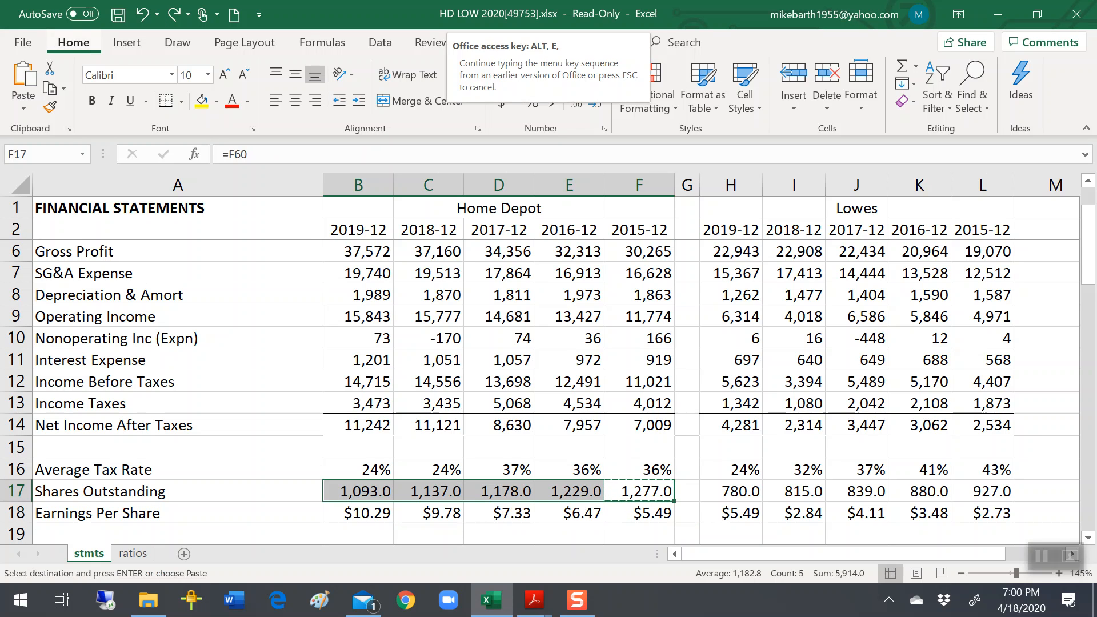
Step: Recheck Home Depot's 2016 earnings per share and its 2017 and 2019 shares outstanding
click(582, 512)
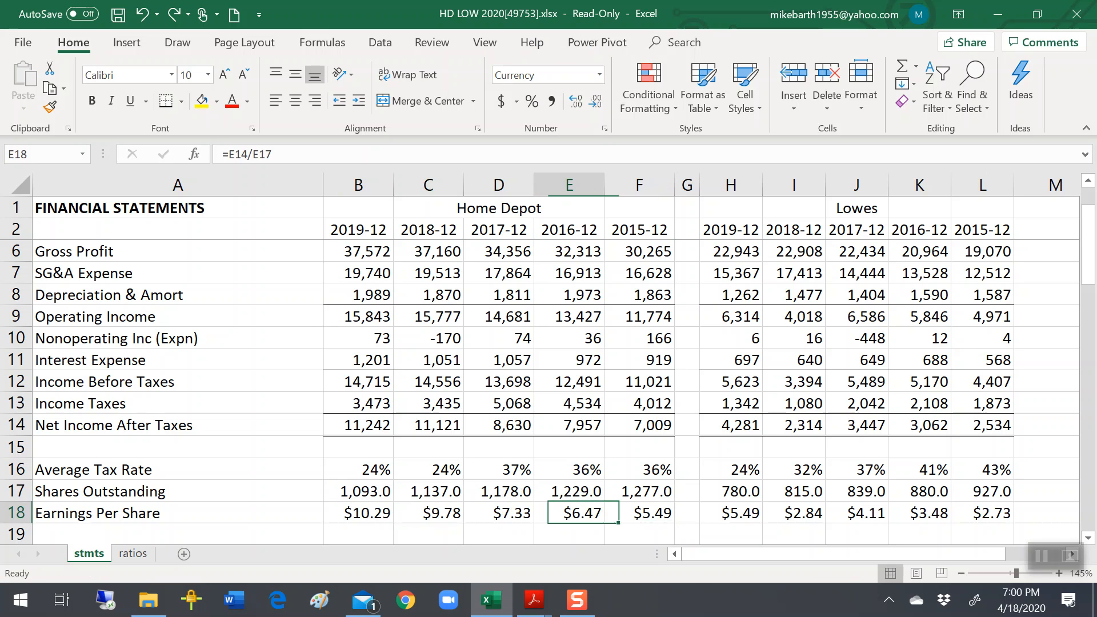
click(506, 492)
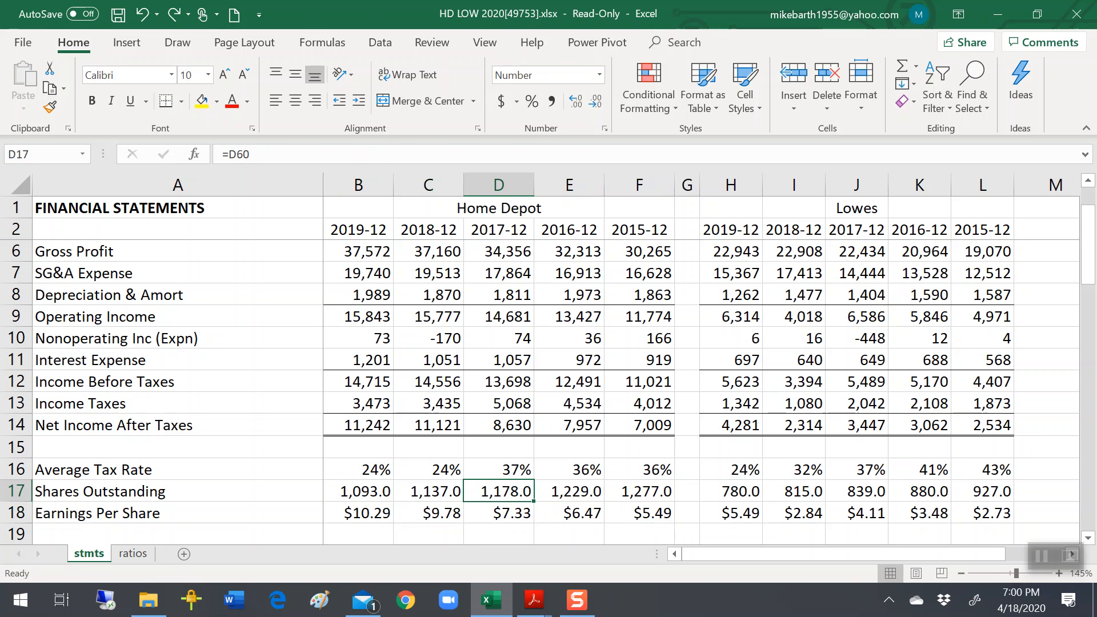
click(358, 492)
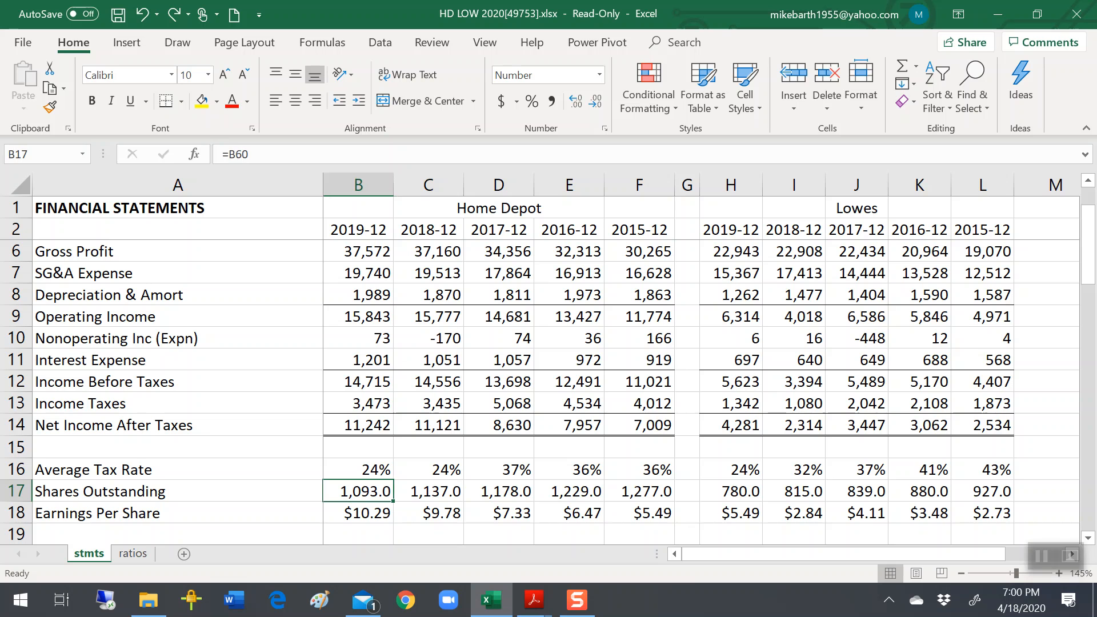
click(580, 514)
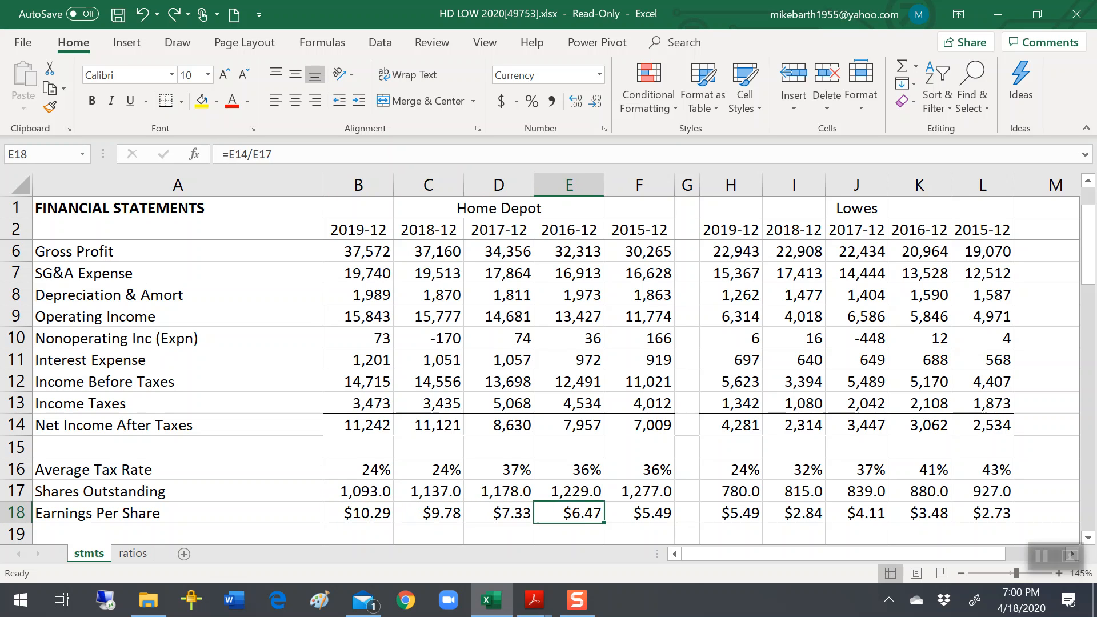
Step: Review Lowe's shares, paste the 2015 count of 927.0 across, and verify 2015 and 2019 EPS
click(438, 513)
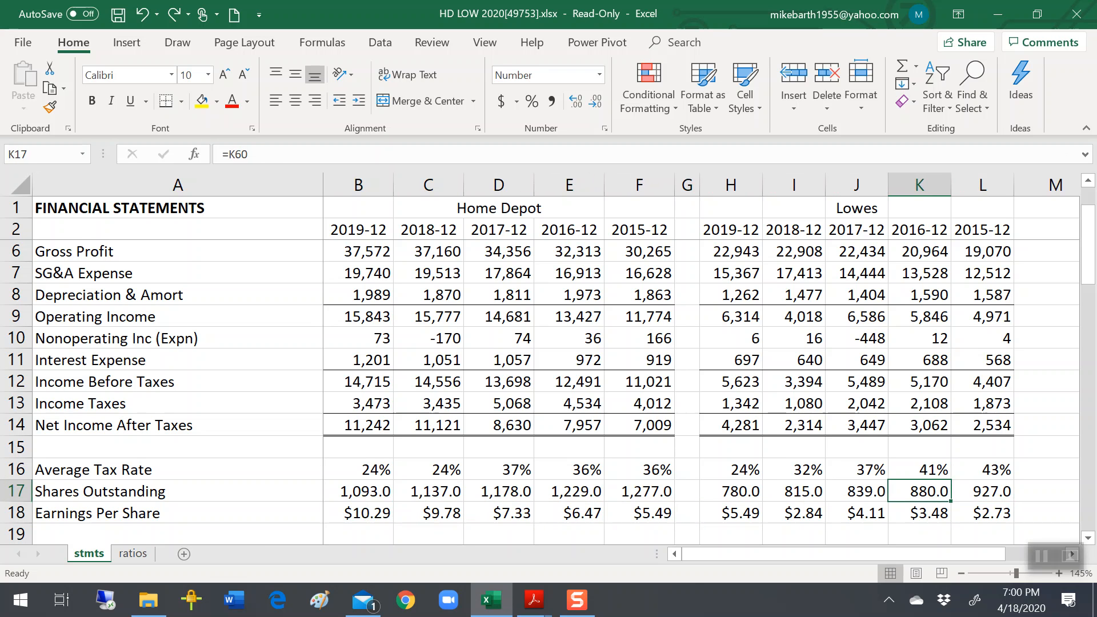
click(856, 492)
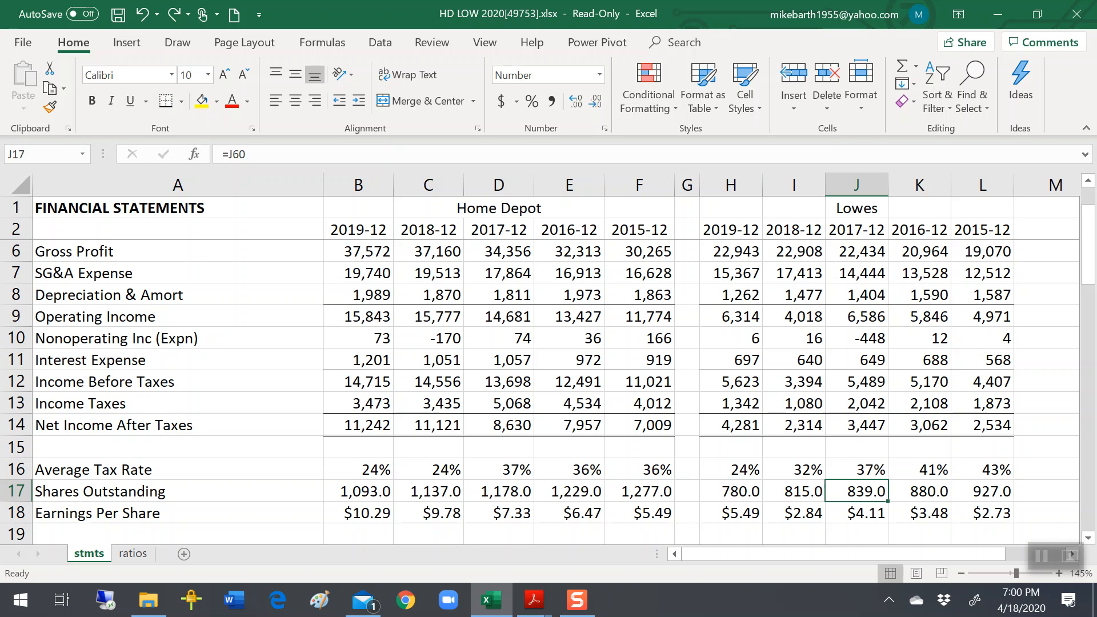
click(738, 491)
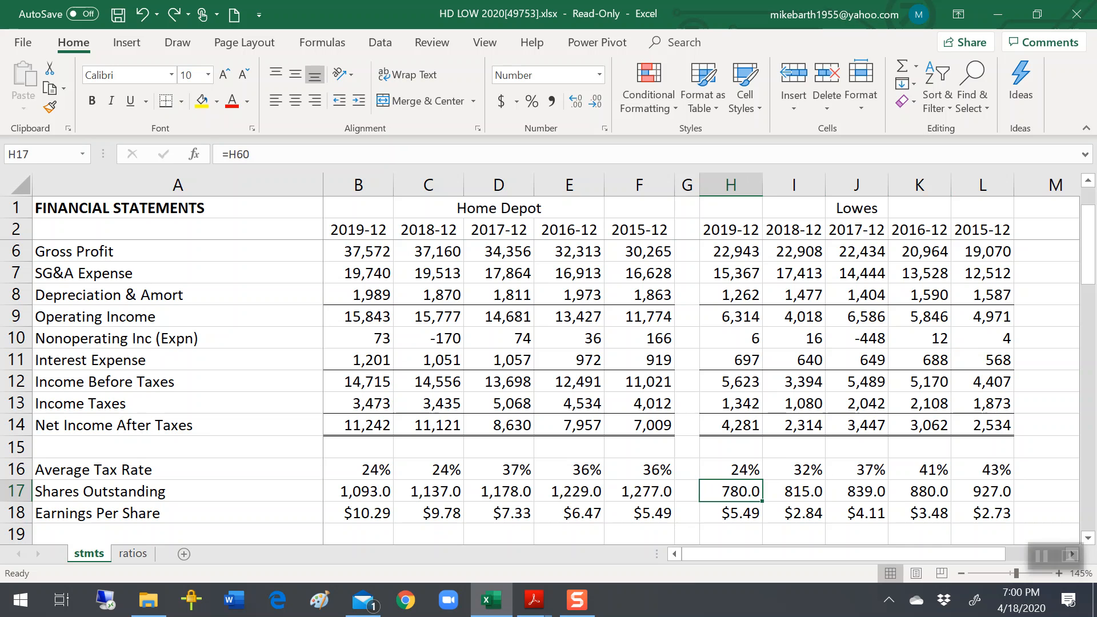
click(990, 491)
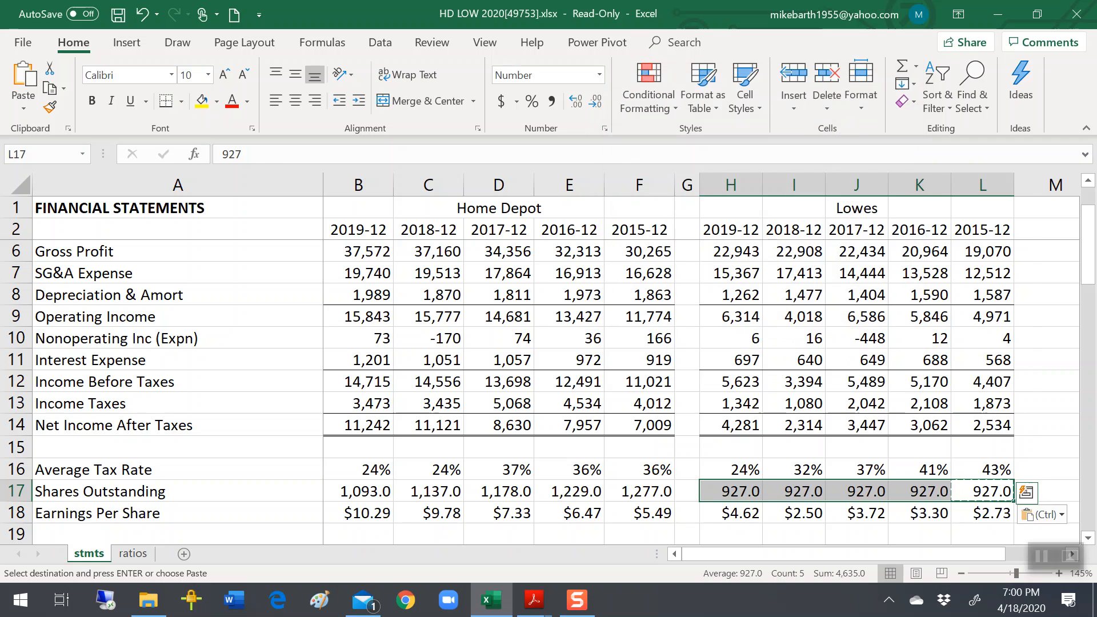
click(983, 514)
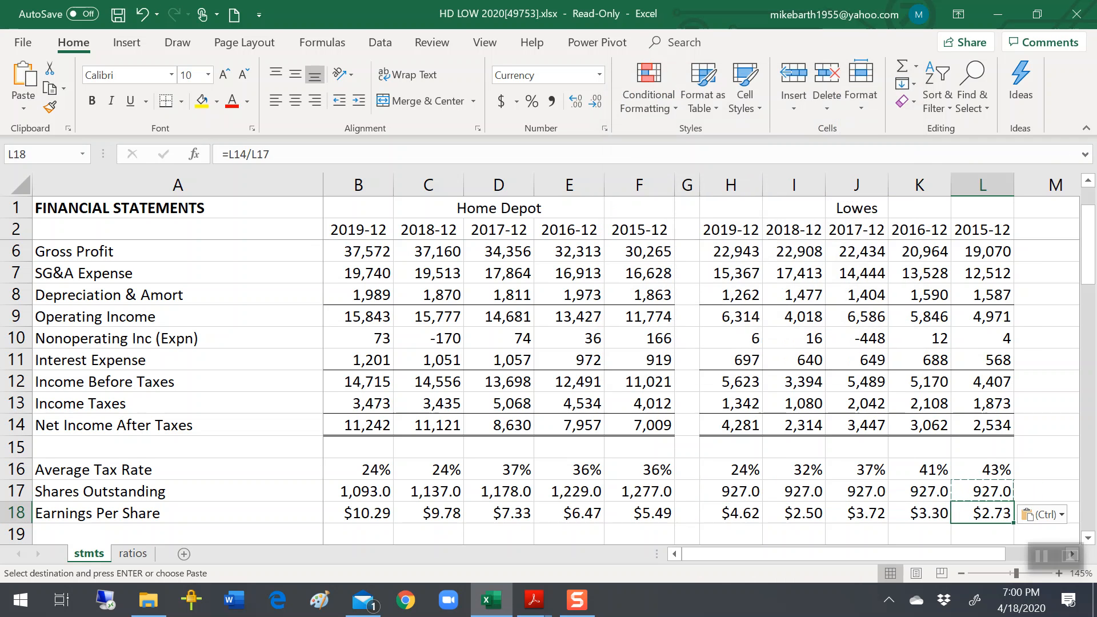
click(738, 513)
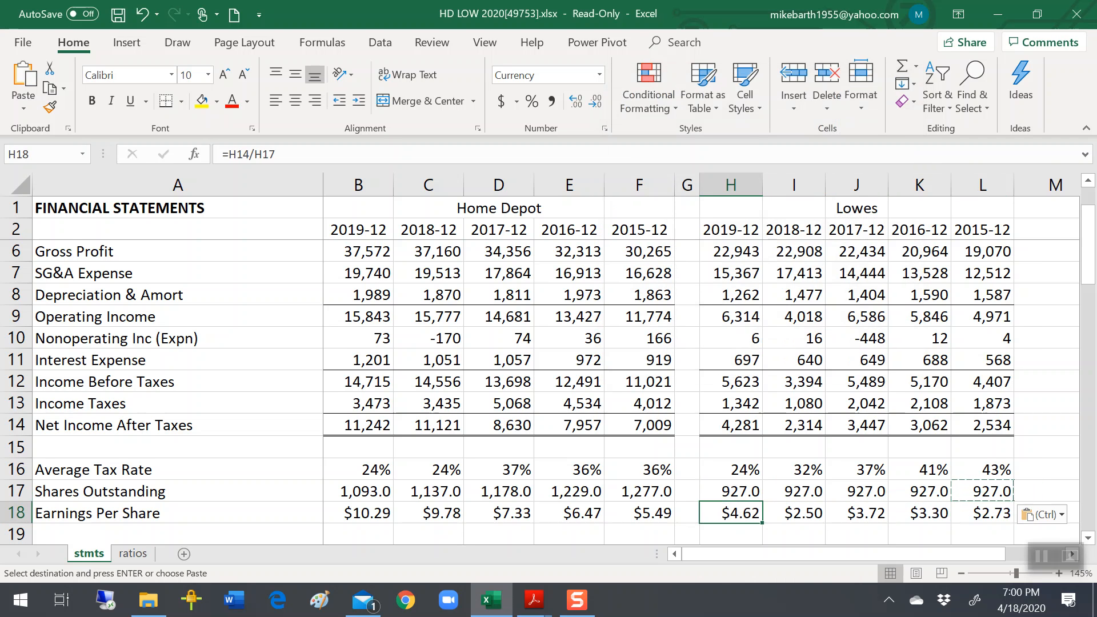